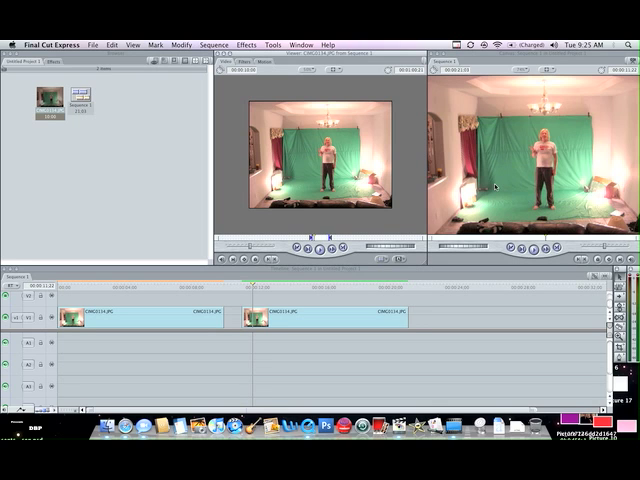
{"action": "mouse_move", "coordinate": [495, 186]}
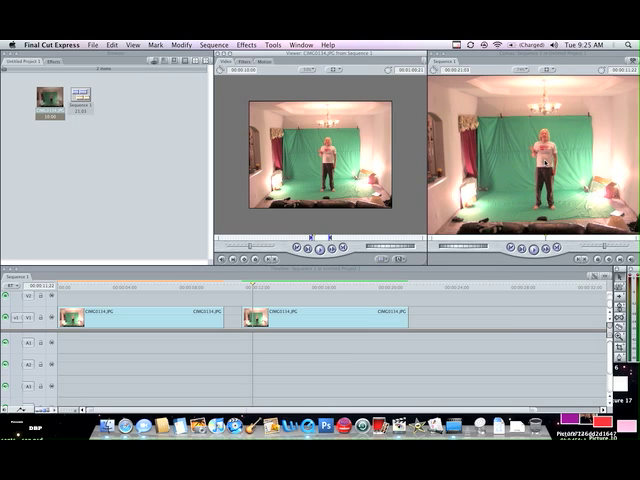
{"action": "mouse_move", "coordinate": [546, 161]}
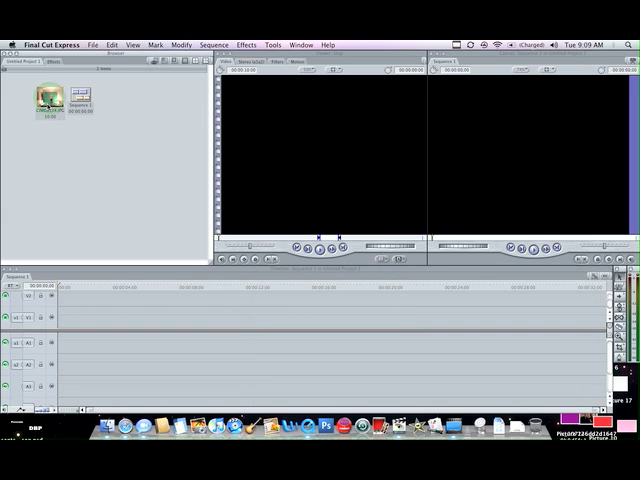
Step: Place CIMG0134.JPG on track V1, load it in the Viewer, and show the Effects list
{"action": "left_click", "coordinate": [46, 97]}
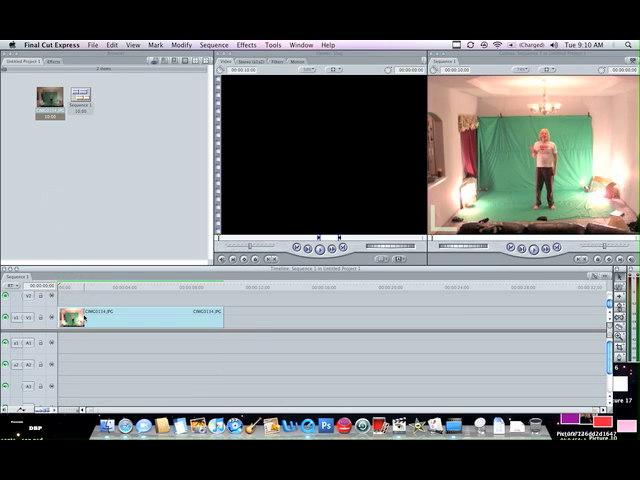
{"action": "double_click", "coordinate": [90, 316]}
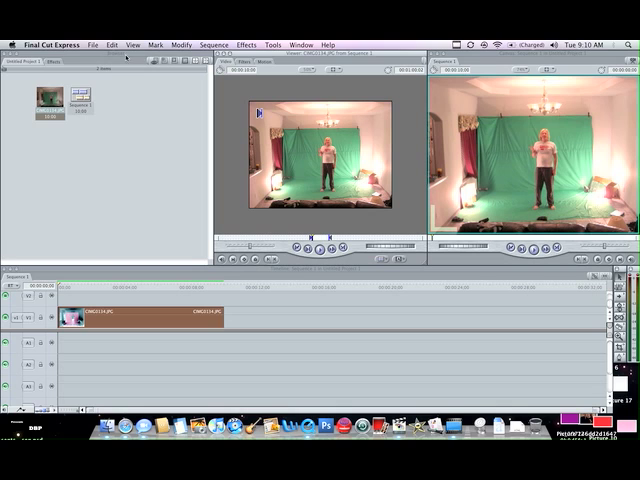
{"action": "left_click", "coordinate": [57, 61]}
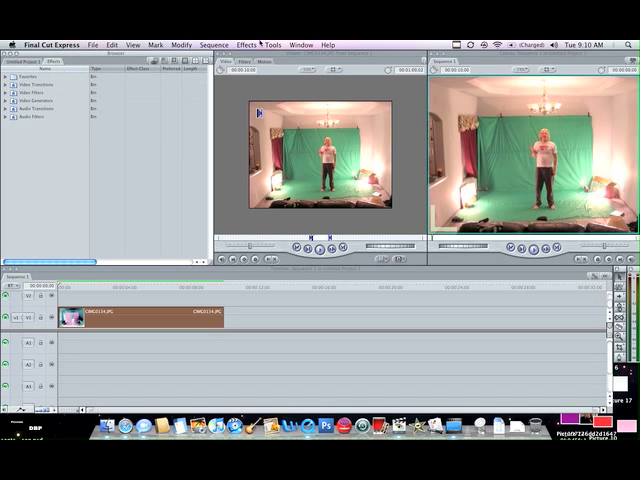
Step: Select the photo clip and expand the Video Filters categories in Effects
{"action": "left_click", "coordinate": [249, 44]}
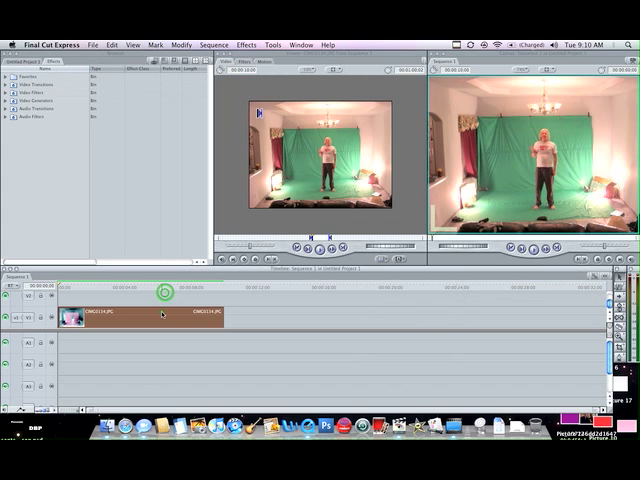
{"action": "left_click", "coordinate": [160, 315]}
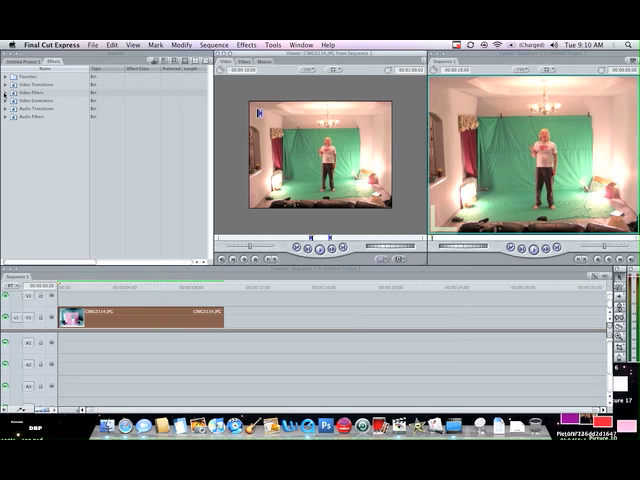
{"action": "left_click", "coordinate": [9, 90]}
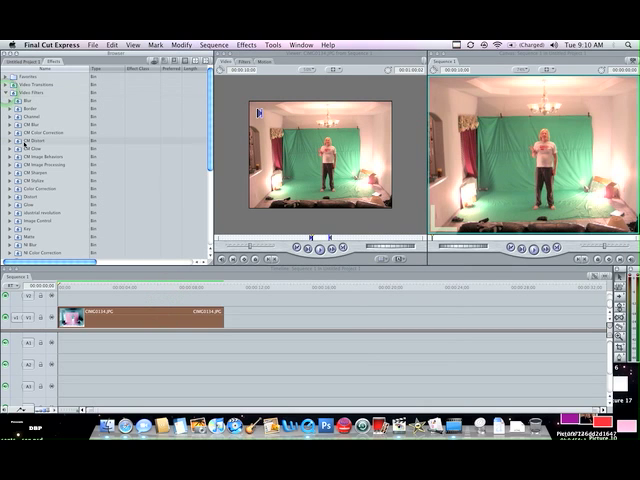
{"action": "scroll", "scroll_direction": "down", "scroll_amount": 3}
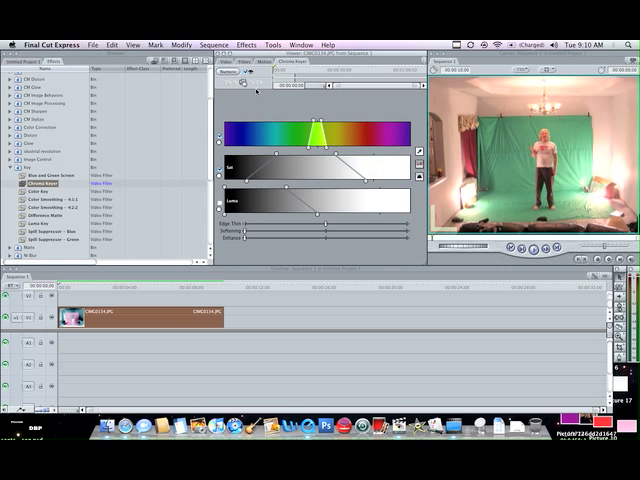
{"action": "mouse_move", "coordinate": [420, 151]}
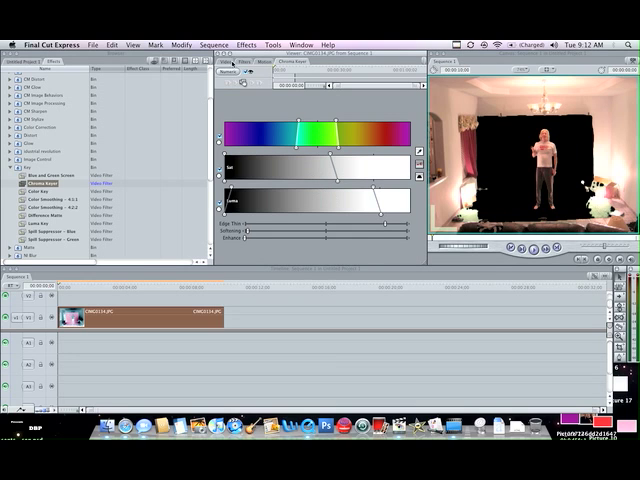
Step: Show the clip's Motion settings with Basic Motion, Crop and Opacity controls
{"action": "left_click", "coordinate": [240, 62]}
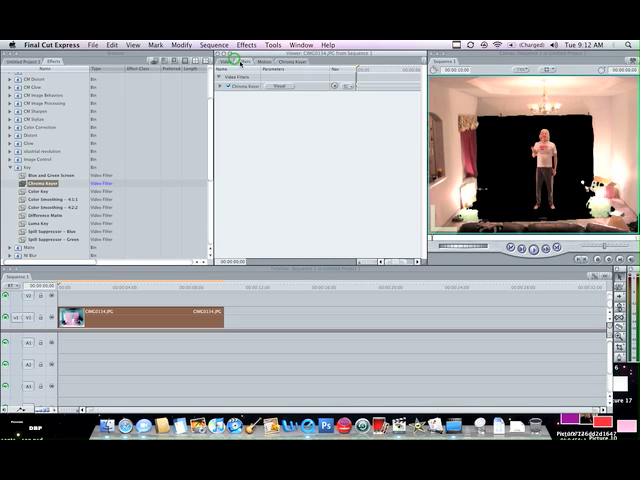
{"action": "left_click", "coordinate": [253, 66]}
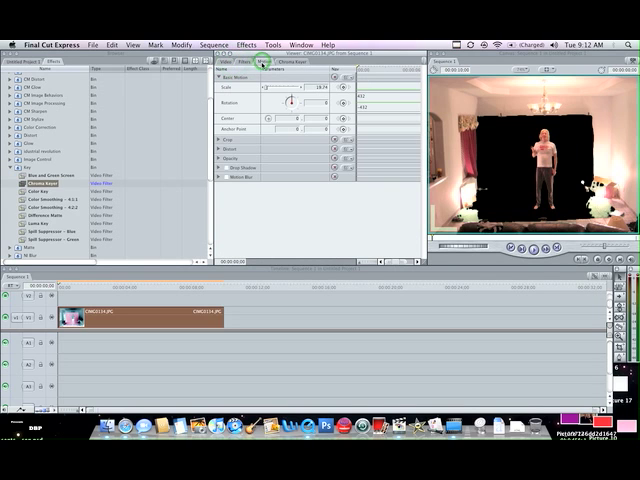
{"action": "left_click", "coordinate": [262, 62]}
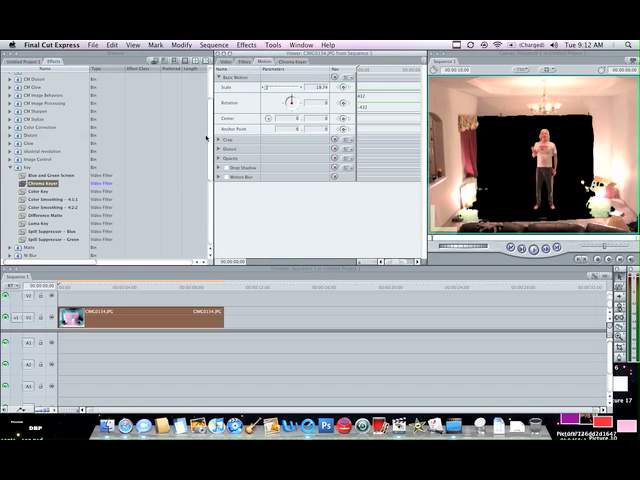
{"action": "left_click", "coordinate": [211, 168]}
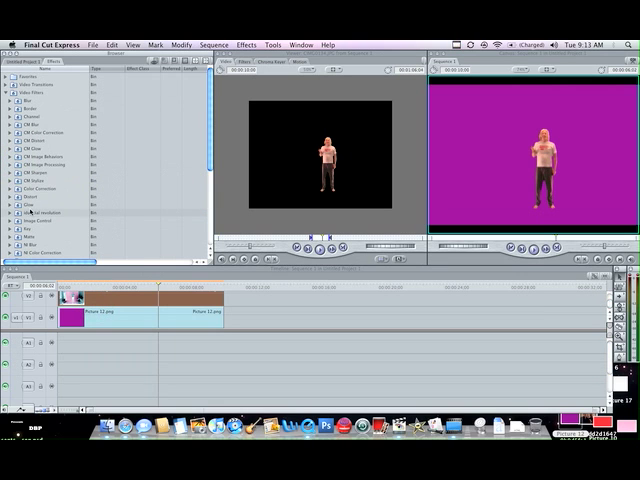
Step: Expand the Color Correction filters and apply Color Corrector to the V2 person clip
{"action": "left_click", "coordinate": [248, 44]}
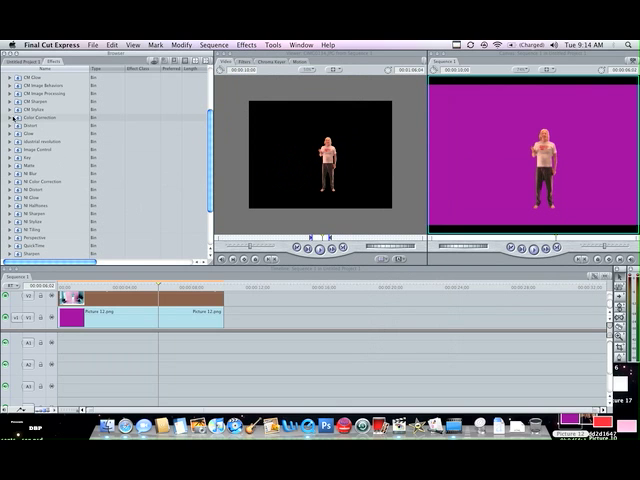
{"action": "left_click", "coordinate": [10, 118]}
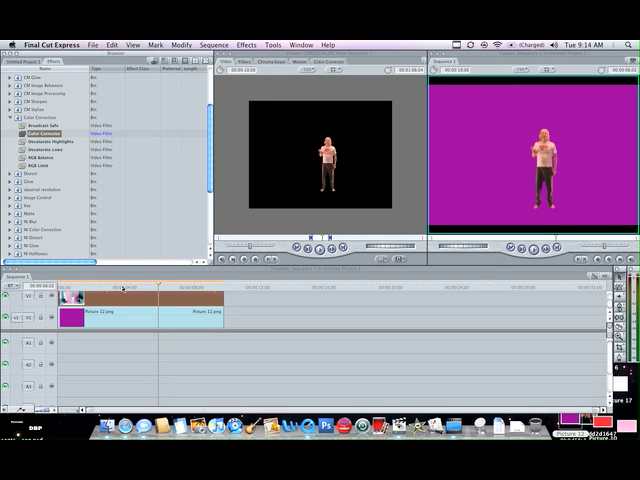
Step: Lower the Color Corrector Whites, Mids and Blacks so the keyed person turns into a black silhouette
{"action": "left_click", "coordinate": [157, 286]}
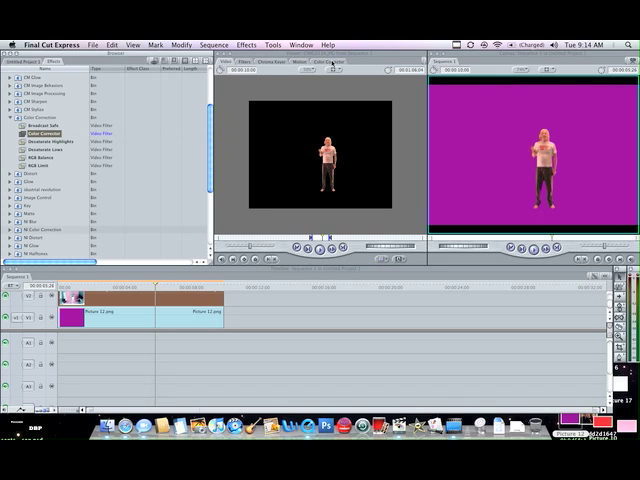
{"action": "left_click", "coordinate": [338, 64]}
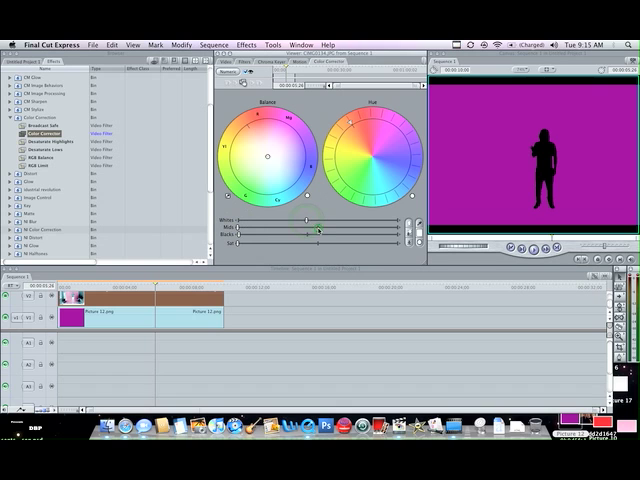
{"action": "left_click_drag", "start_coordinate": [300, 233], "coordinate": [307, 233]}
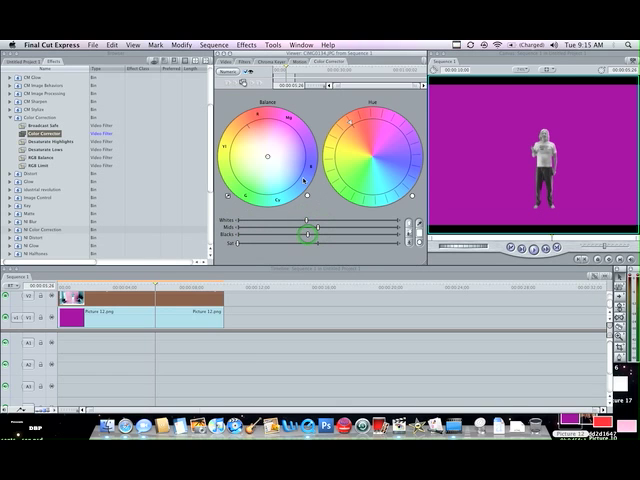